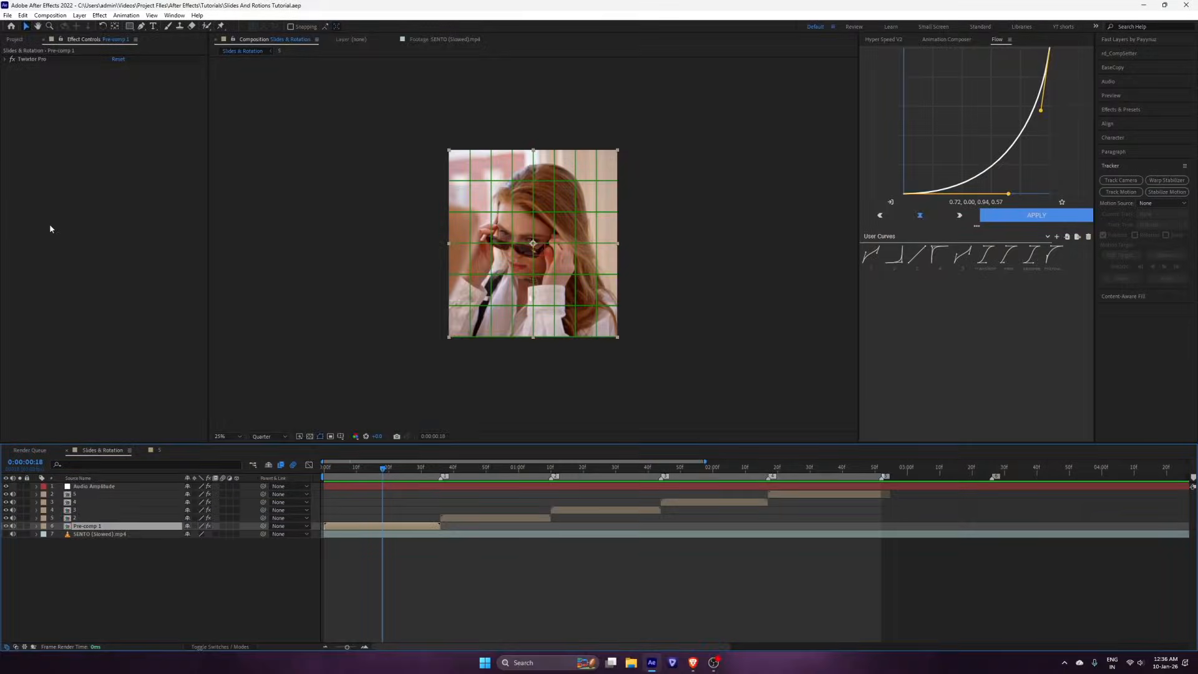
Add an adjustment layer over clip 1 and apply S_BlurMoCurves, found by searching 'blurm'.
click(85, 517)
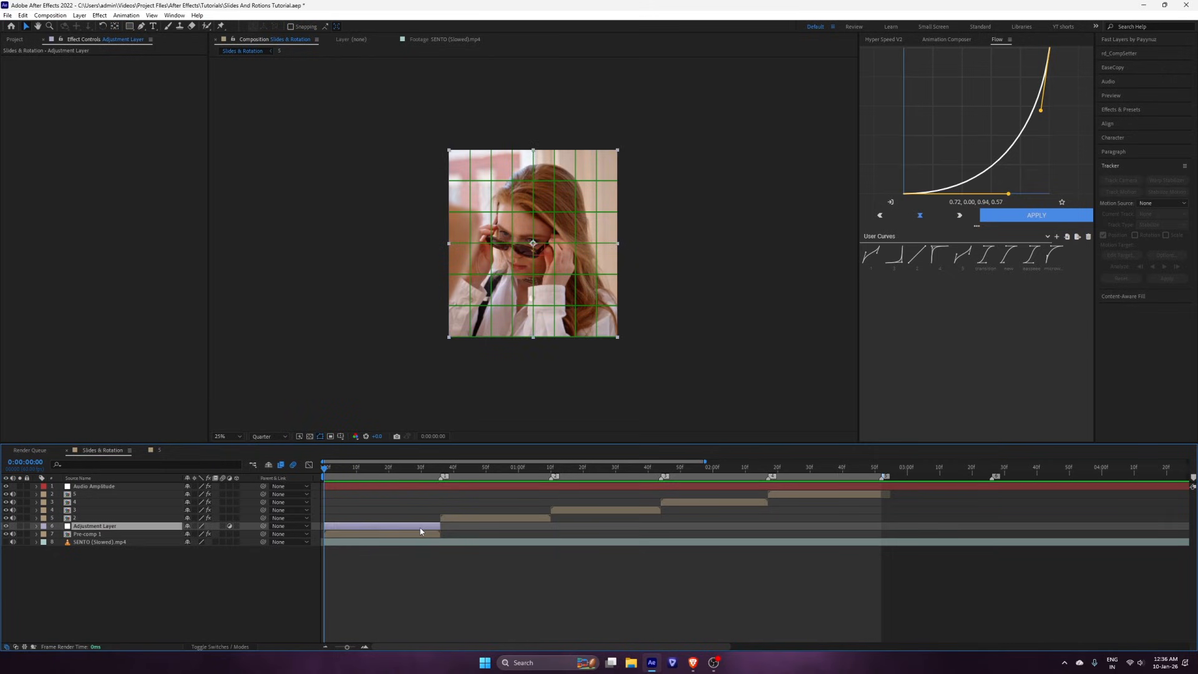
text(blurm)
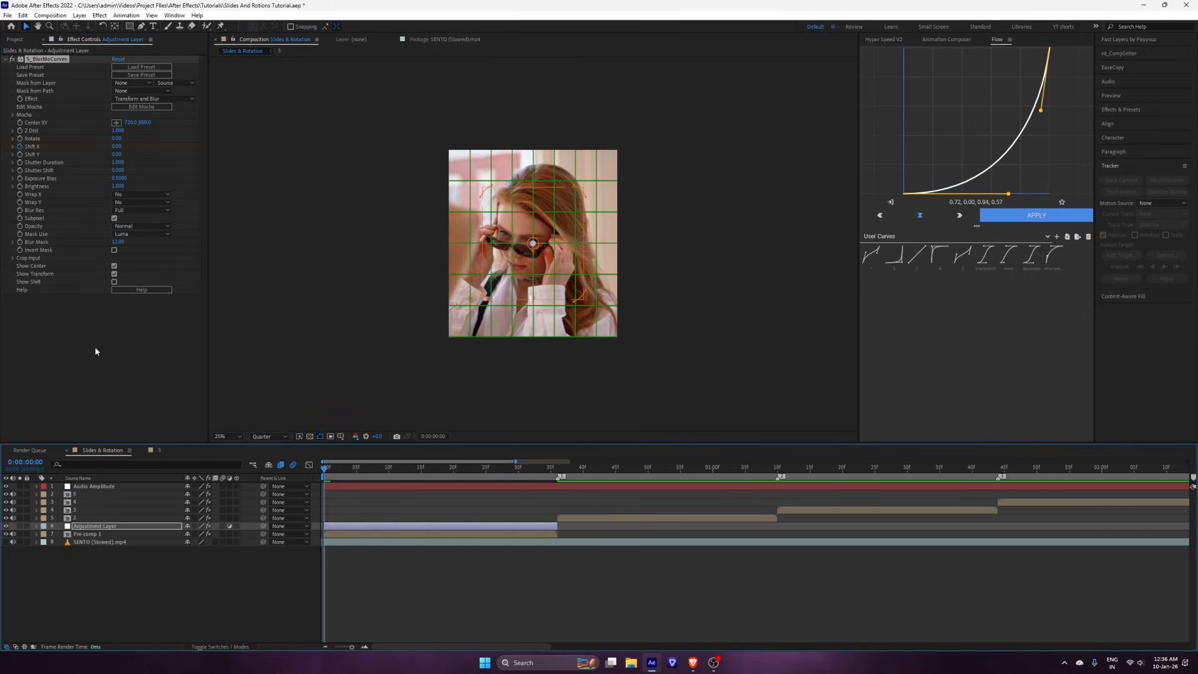
Set Wrap X/Y to Reflect and keyframe Shift X from 0 to 800 at clip 1's end.
click(555, 465)
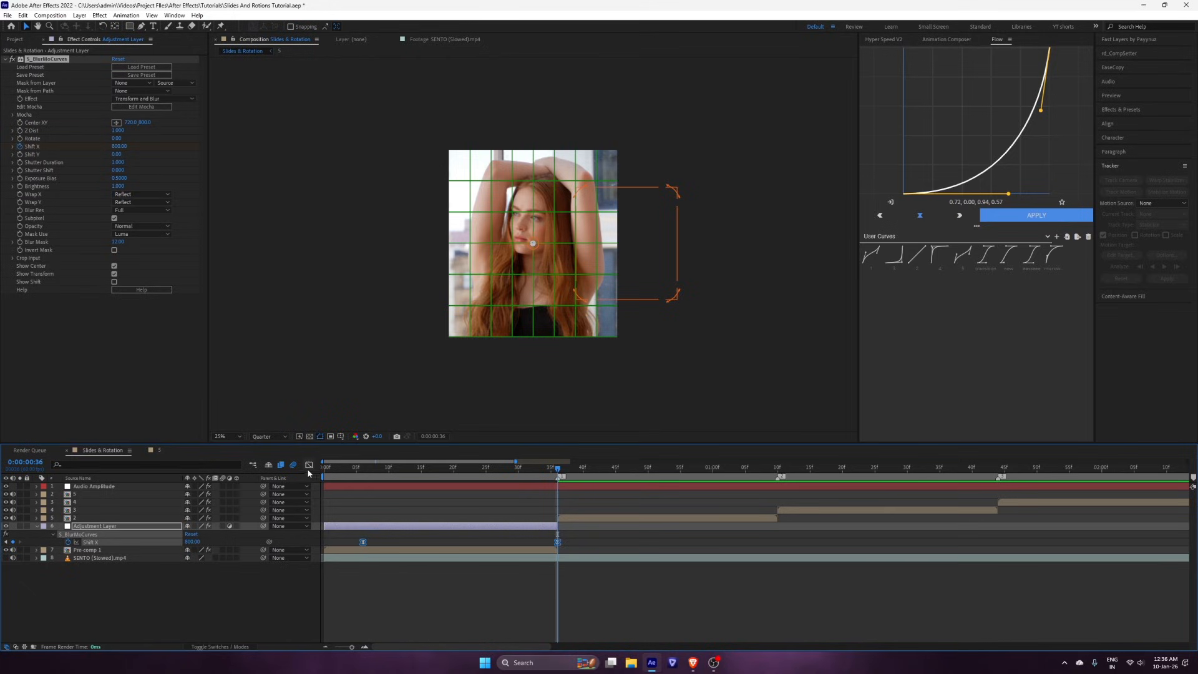
click(252, 464)
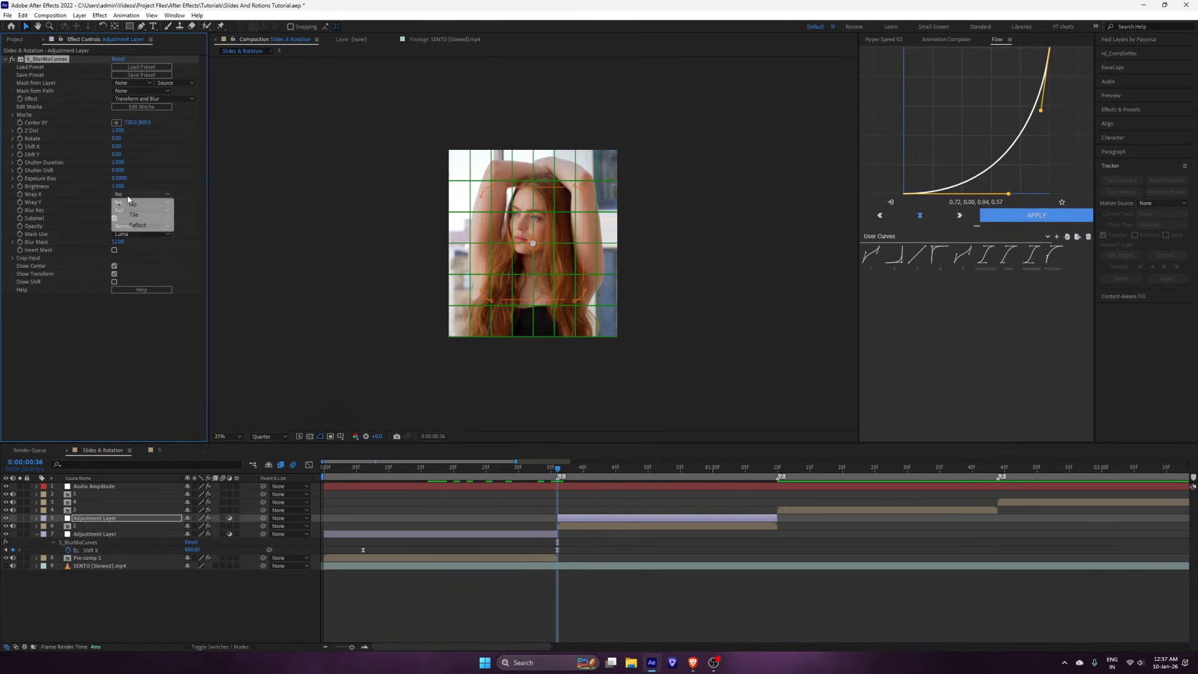
On the duplicate over clip 2, set Wrap X and Y to Reflect and keyframe Shift X at -800.
click(137, 225)
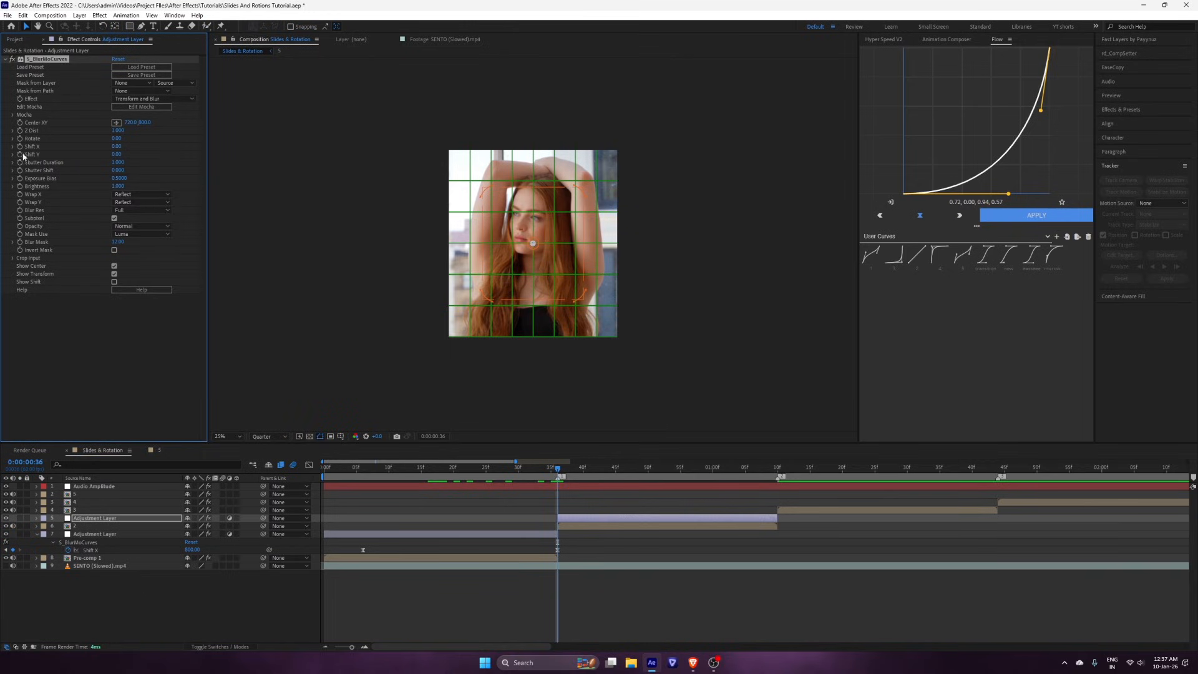
click(118, 145)
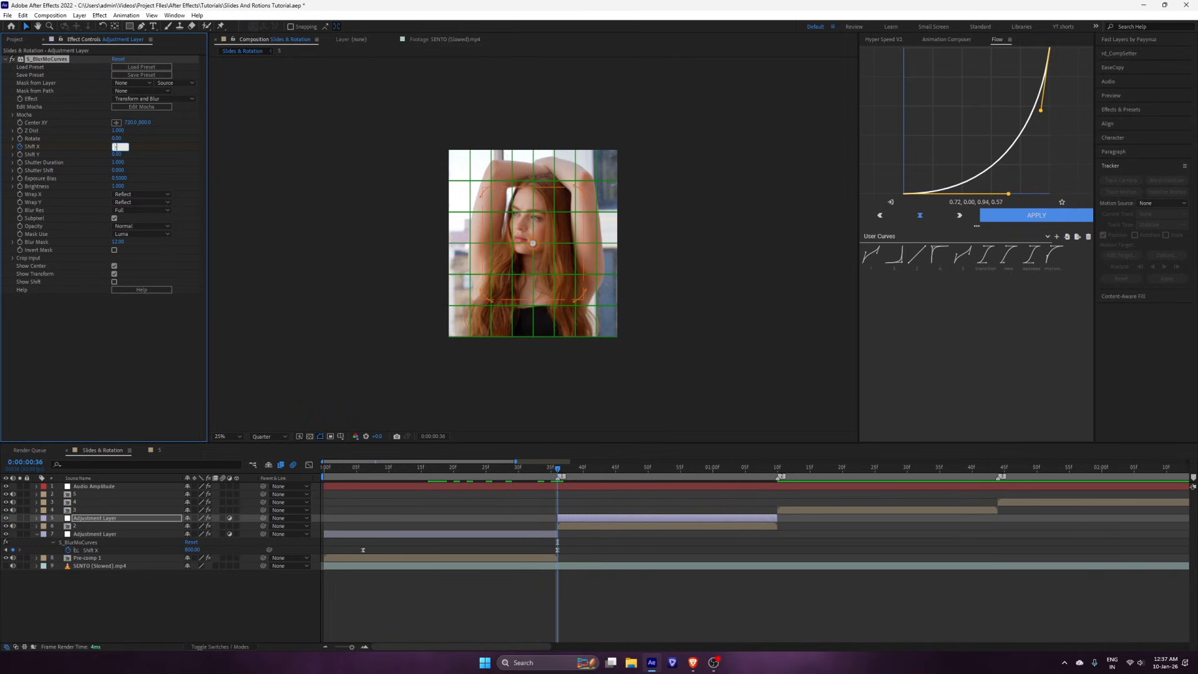
text(-800)
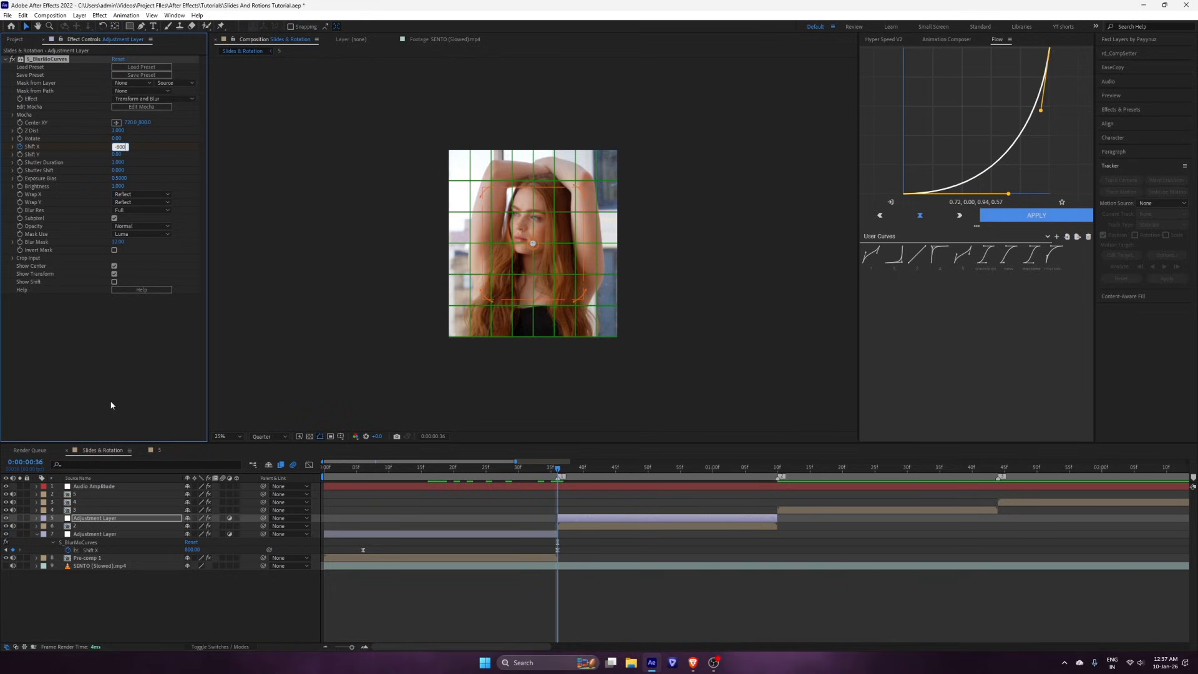
click(726, 467)
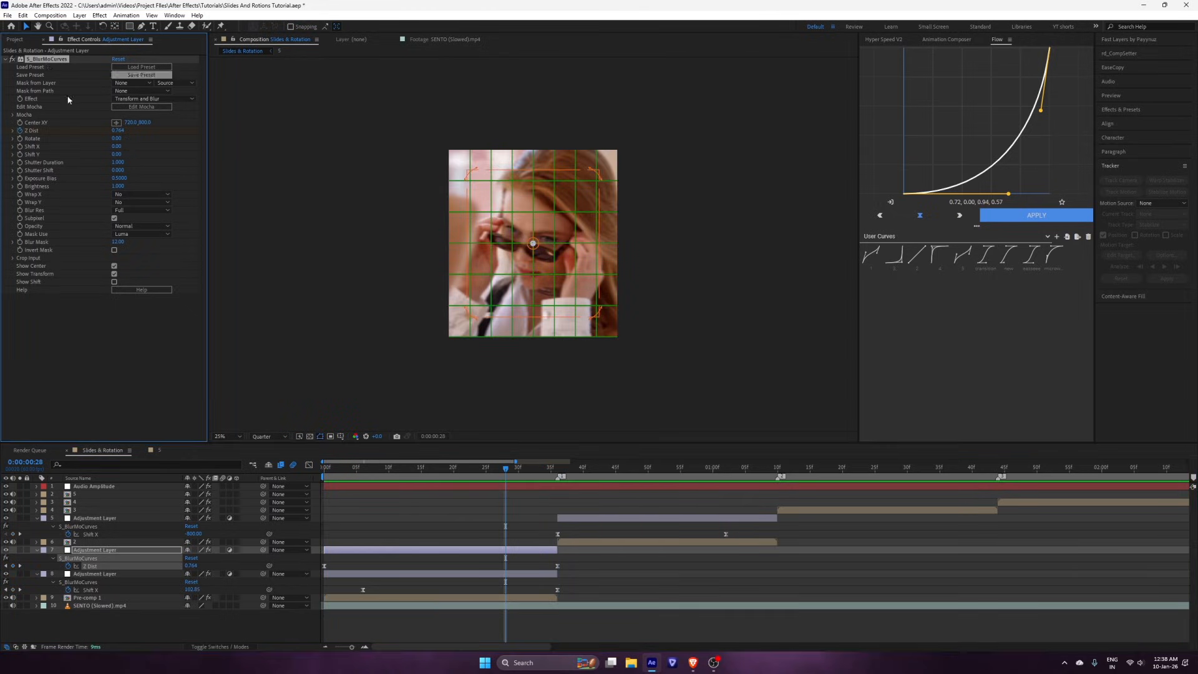
Keyframe Z Dist on a new BlurMoCurves adjustment layer over clip 1 to create a zoom.
click(125, 14)
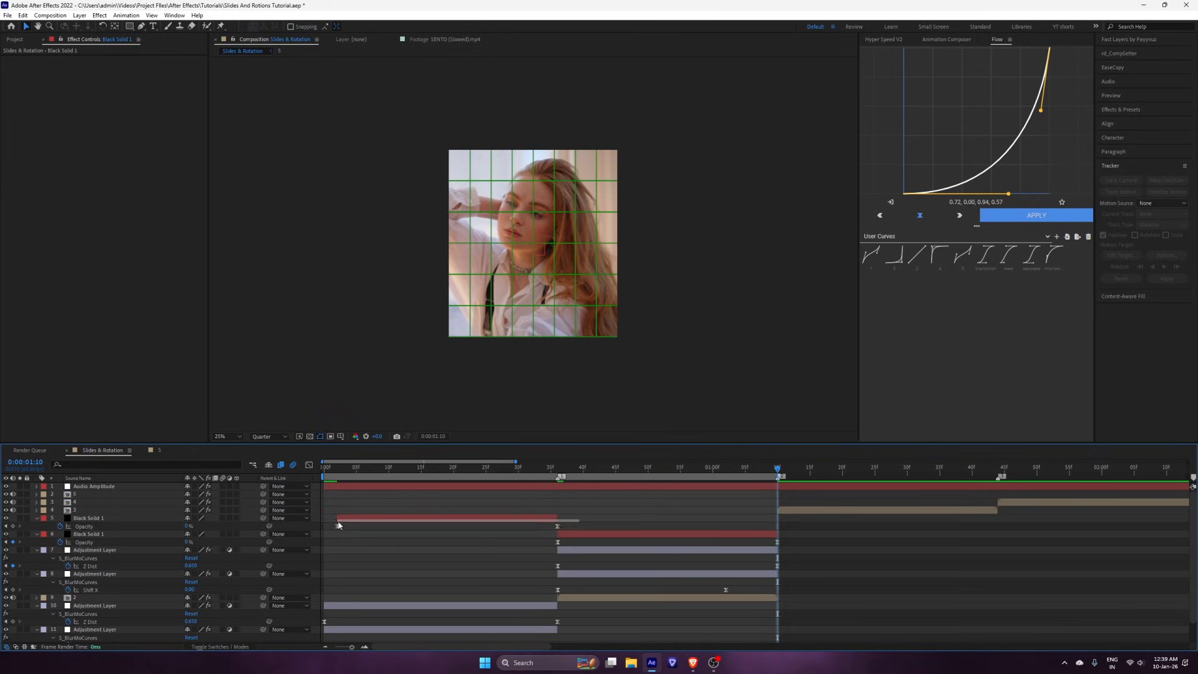
Add black solids fading opacity between 100% and 0%, plus an adjustment layer over clip 3.
right_click(338, 527)
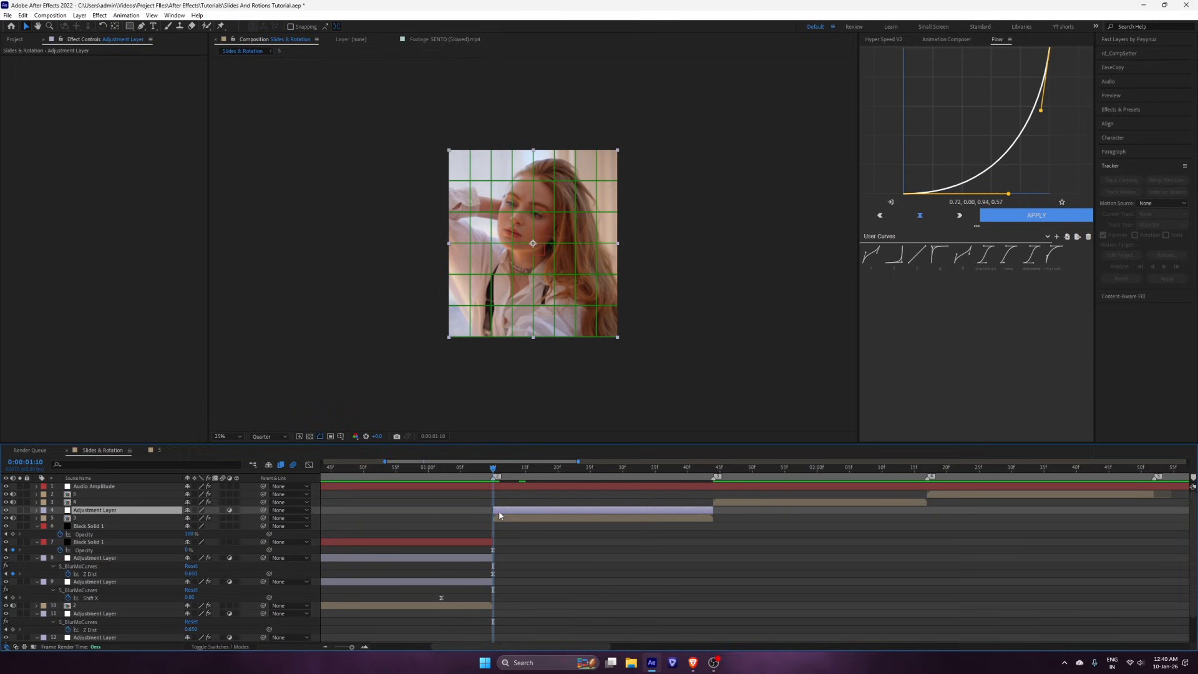
Apply S_BlurMoCurves to clip 3's layer, keyframe Shift Y to 800, and set Wrap X.
text(blurm)
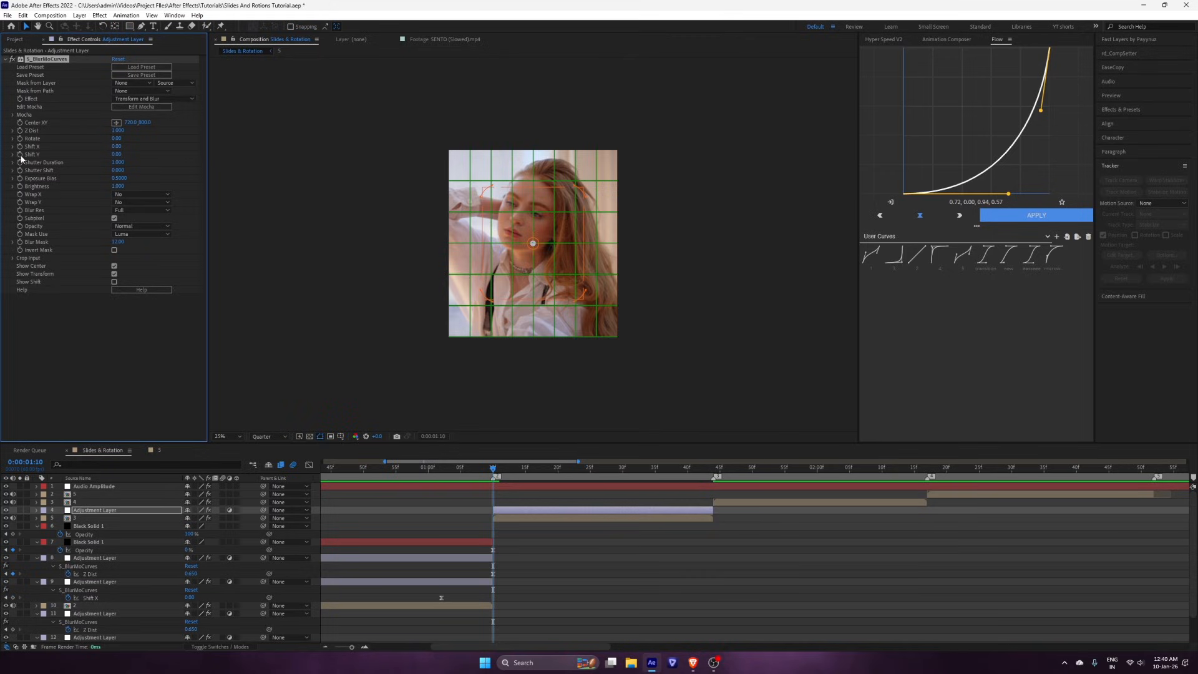
click(707, 466)
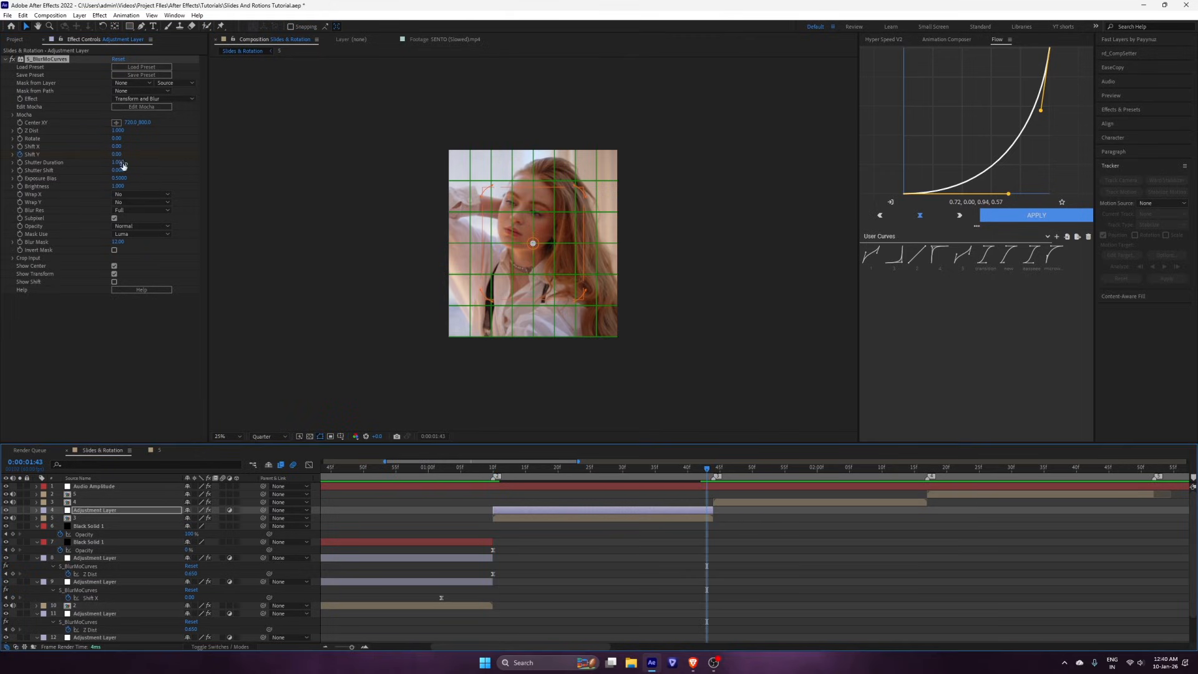
click(119, 154)
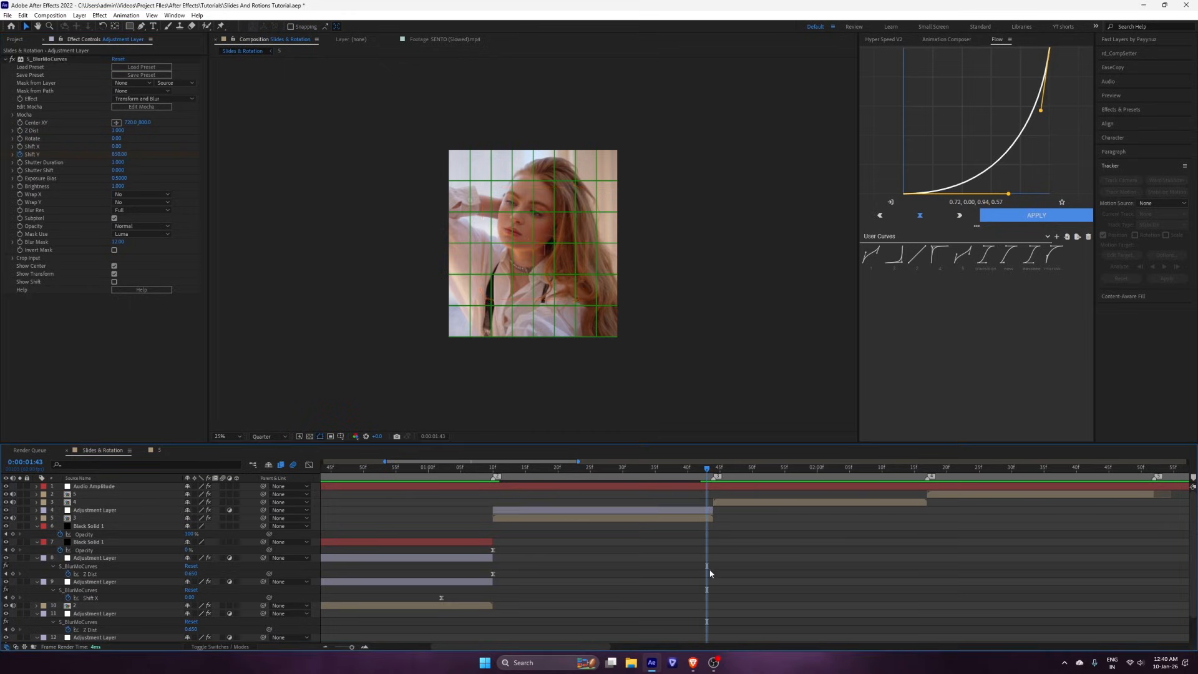
click(142, 201)
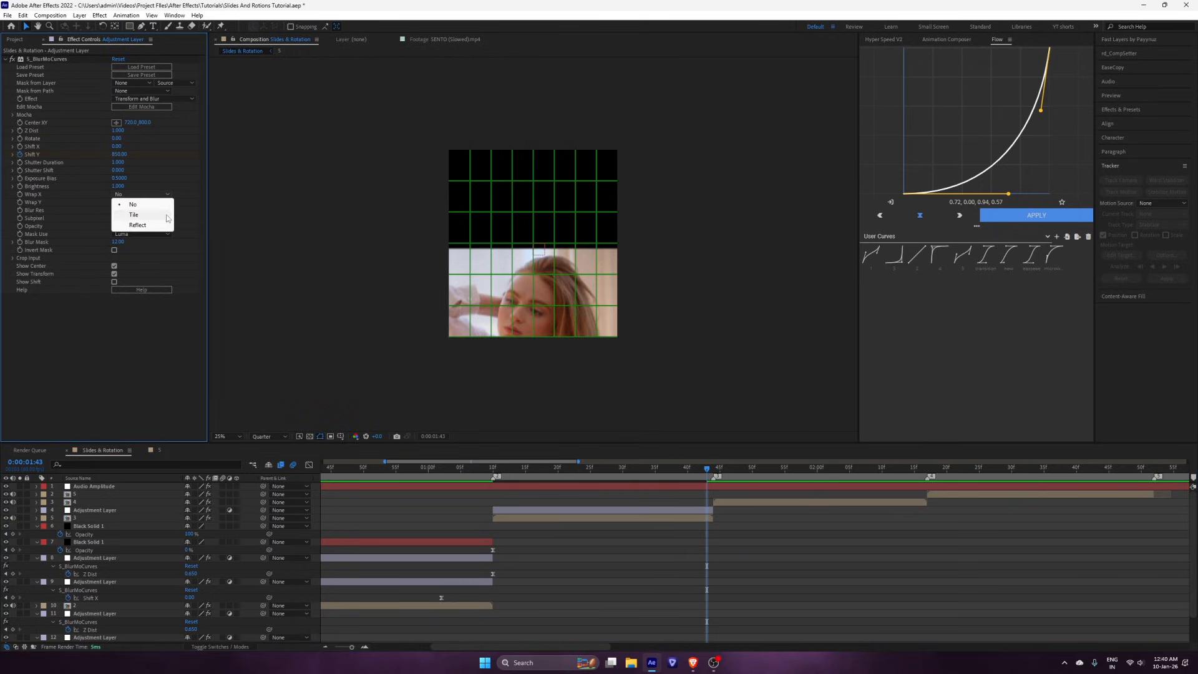
click(137, 224)
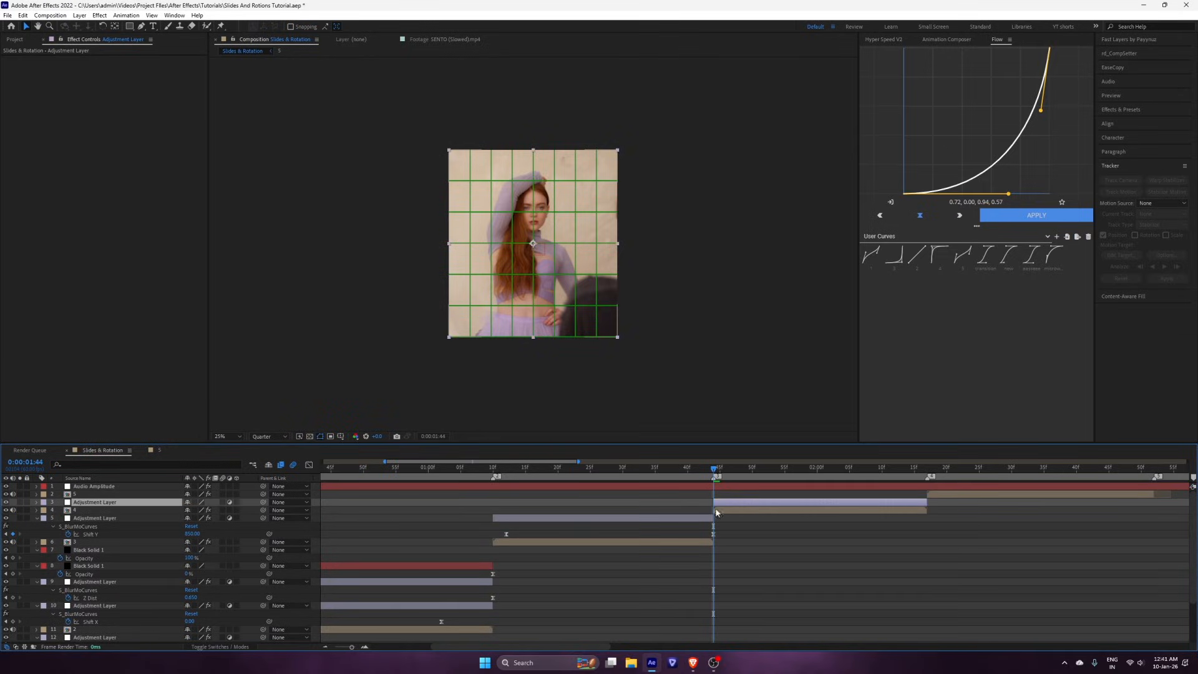
Apply BlurMoCurves to clip 4's layer, reflect its edges, keyframe Shift Y, and add a steep ease-out curve.
text(blurm)
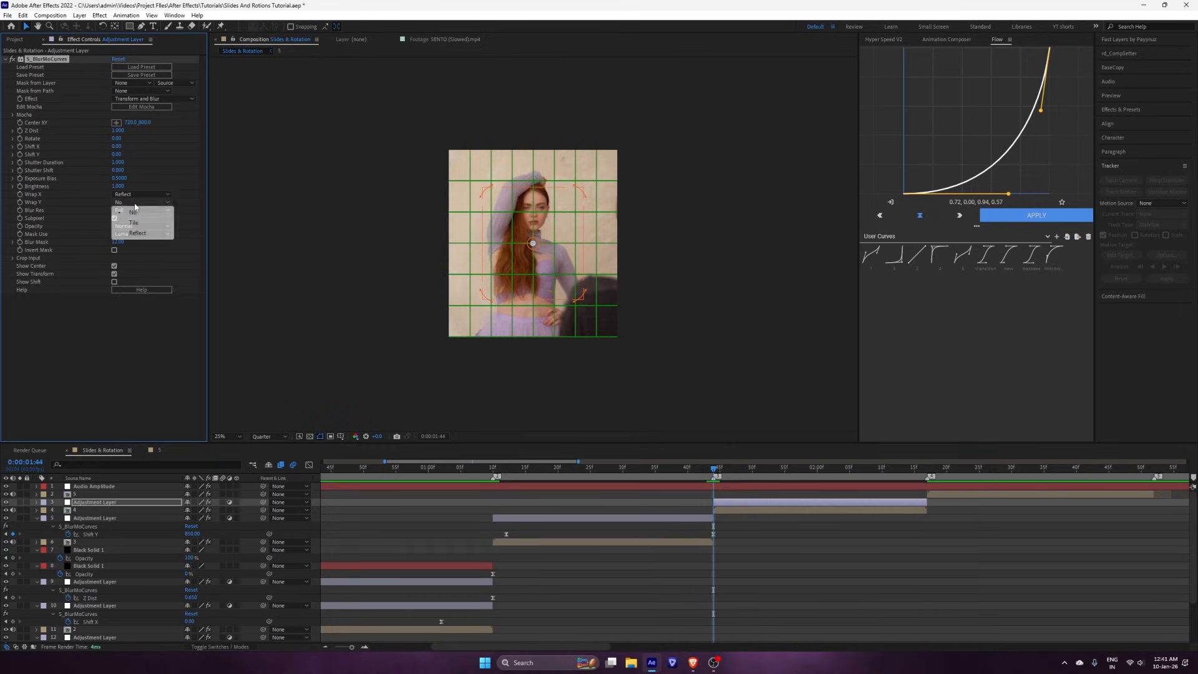
click(133, 221)
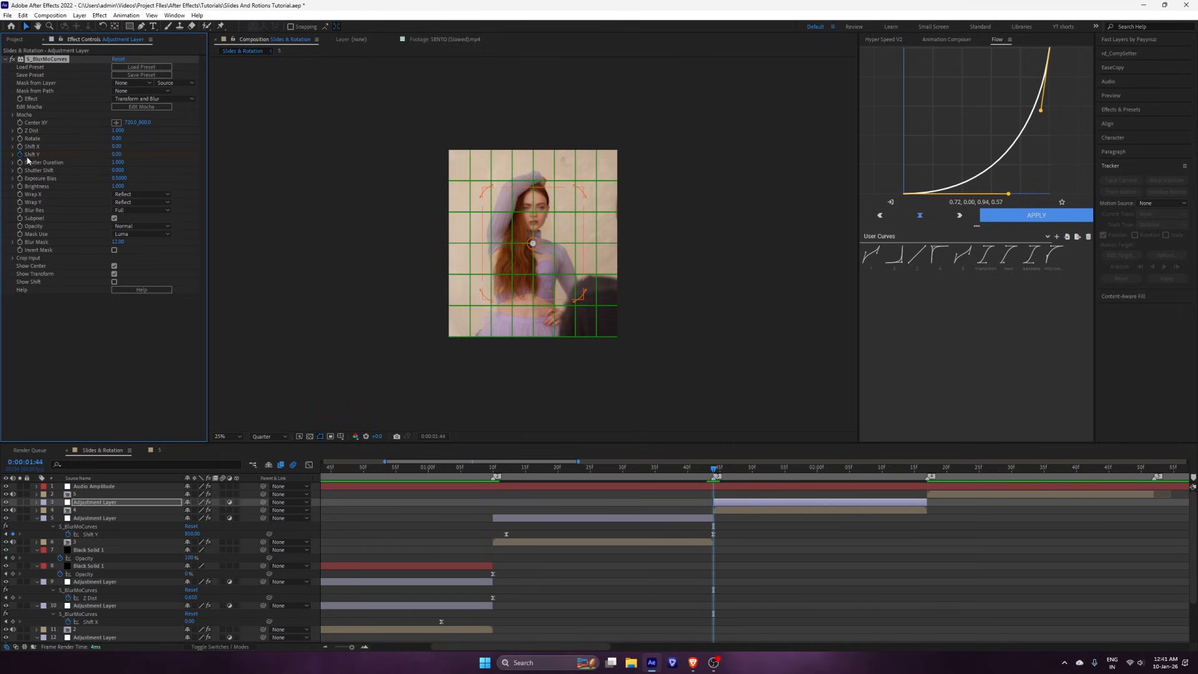
click(116, 153)
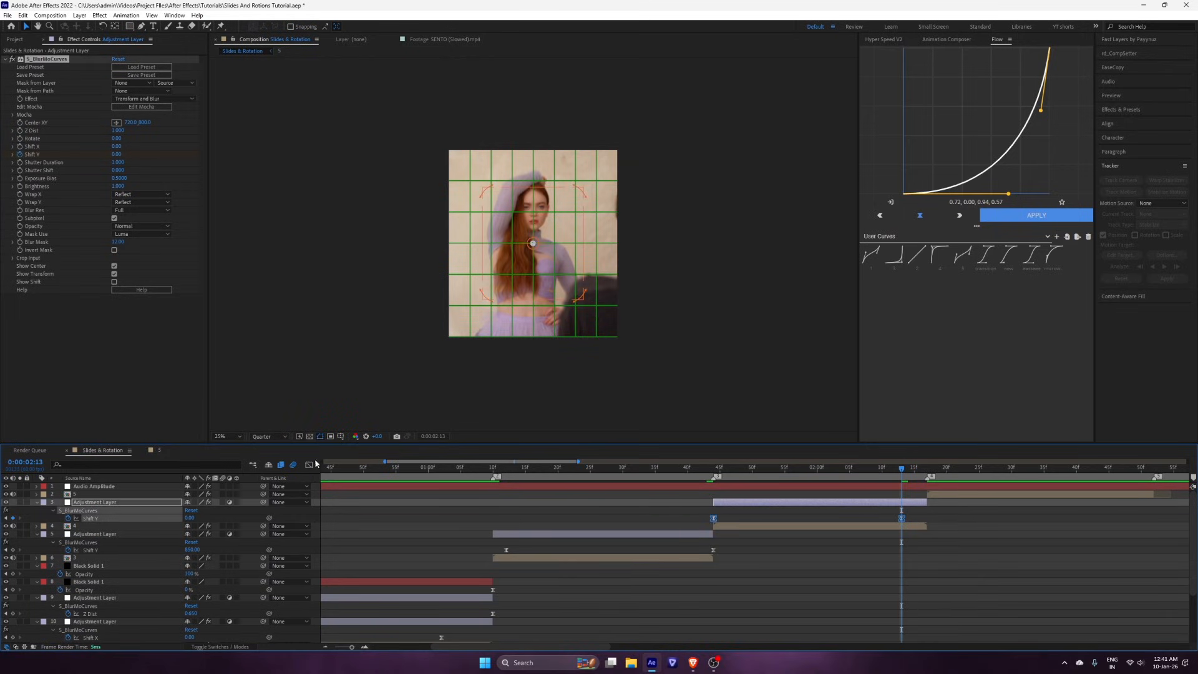
click(309, 464)
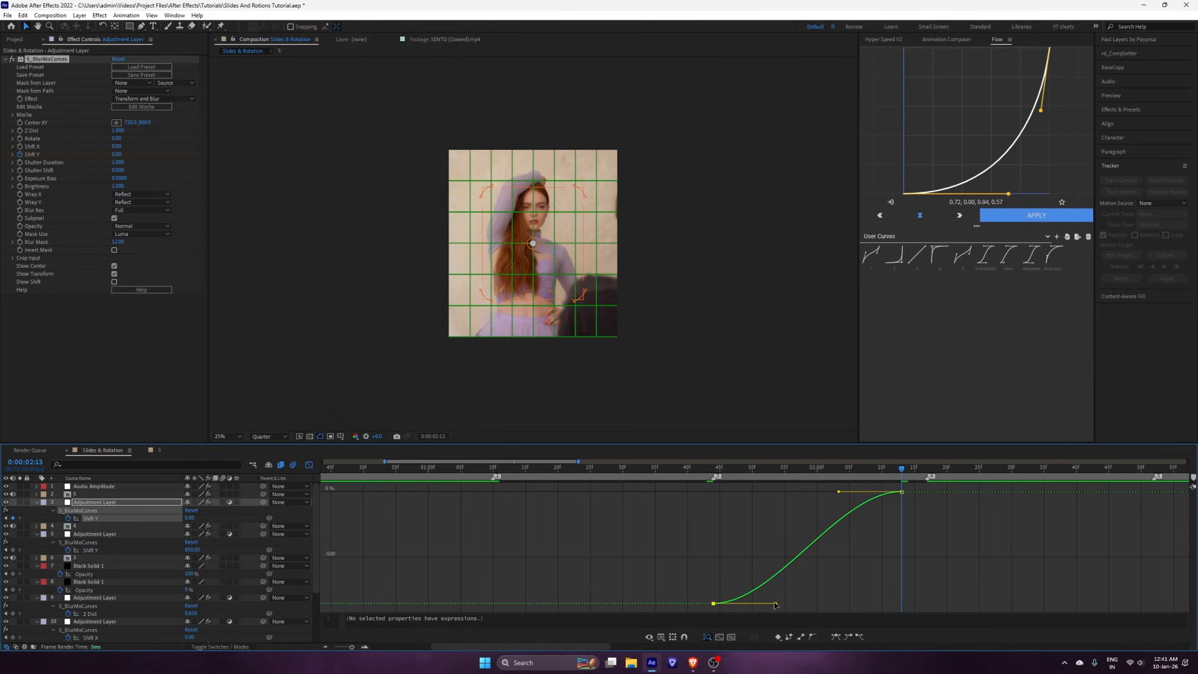
mouse_move(841, 496)
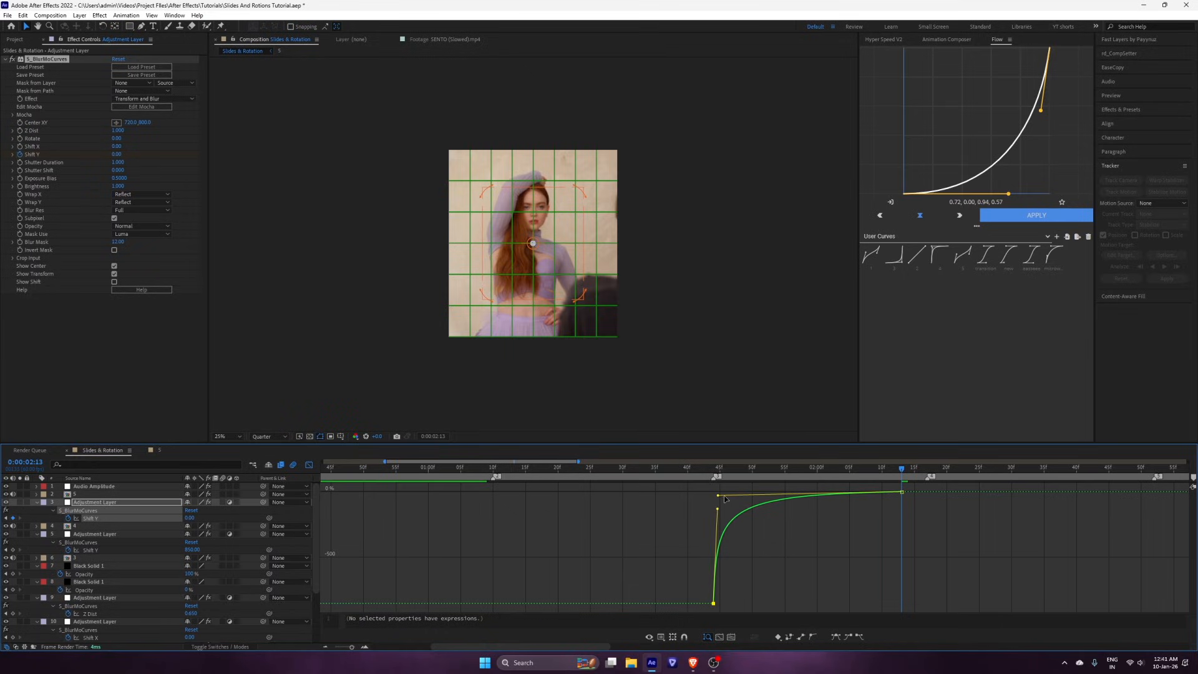
click(487, 467)
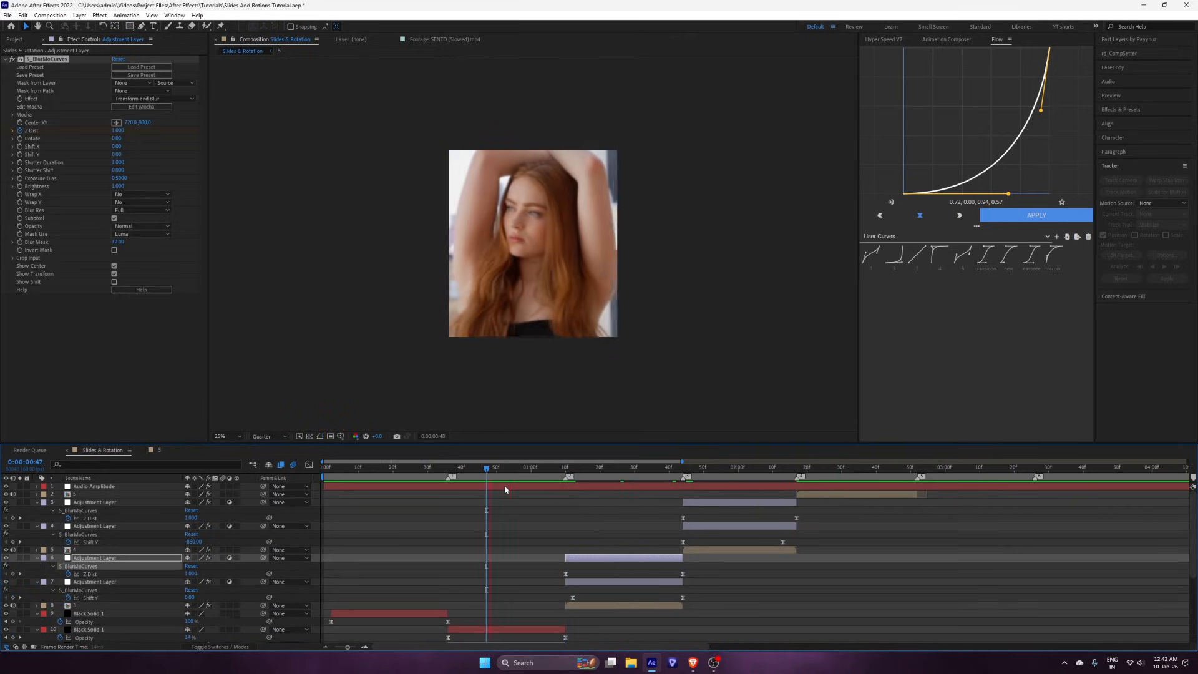
Create an adjustment layer trimmed to the next cut and bring up the FX search.
click(406, 467)
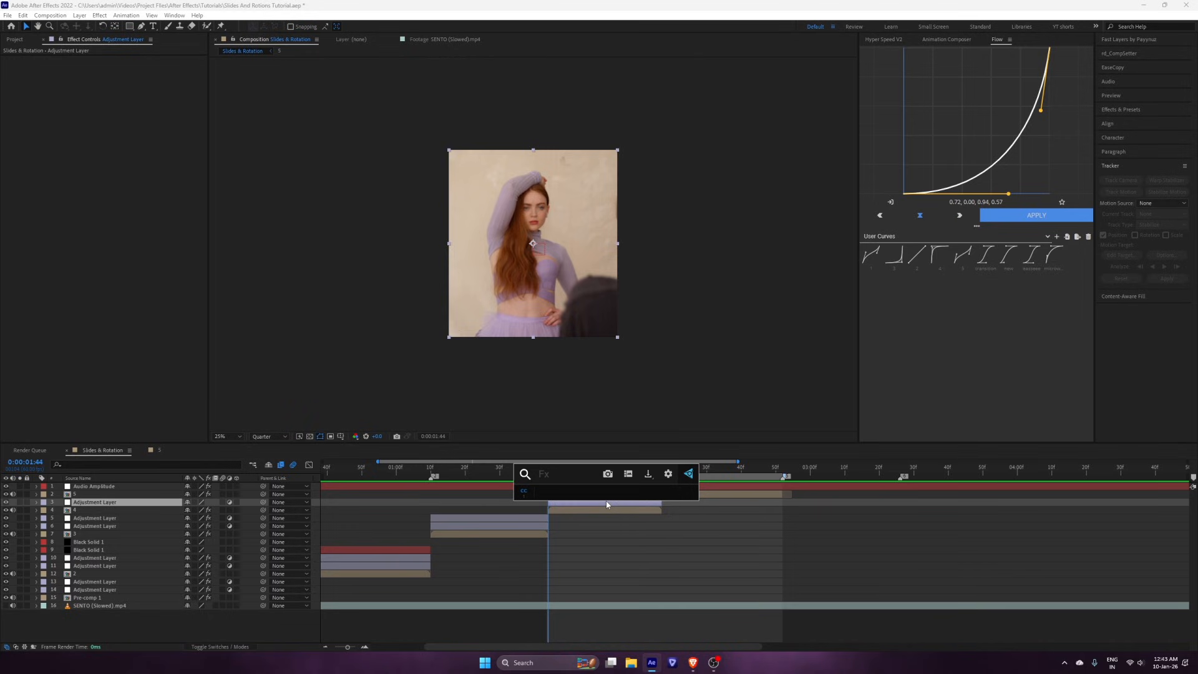
Apply BlurMo Curves to clip 5's layer and keyframe Rotate from -90 to 0 across the cut.
click(524, 490)
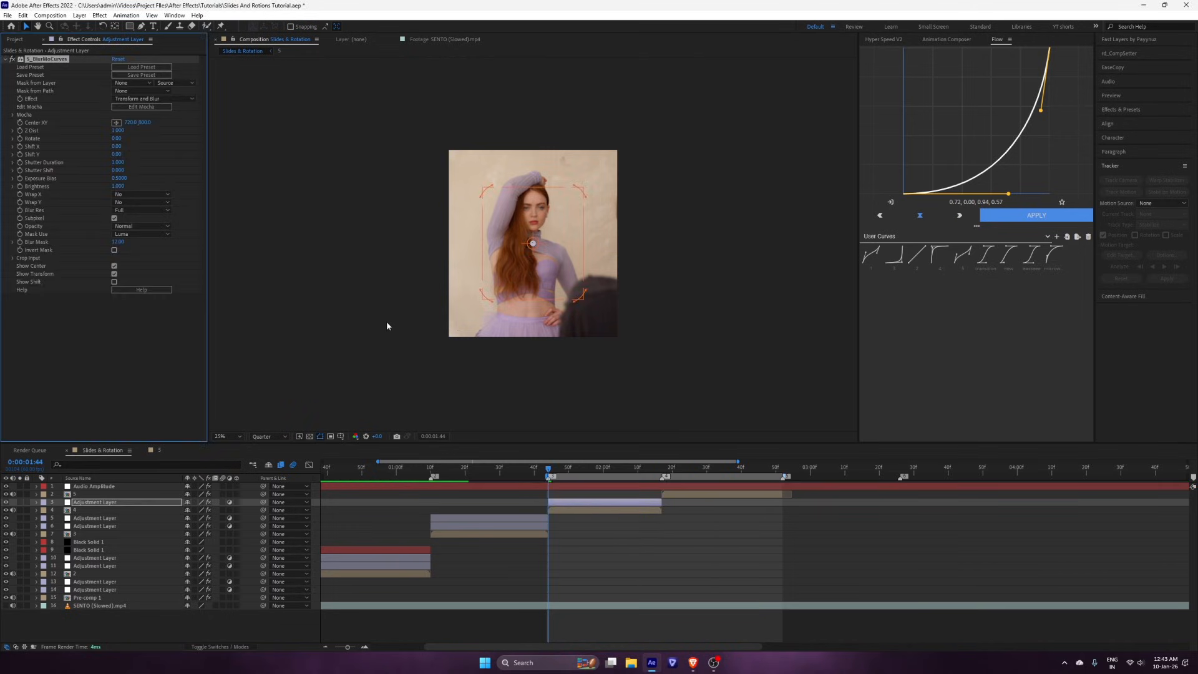
click(142, 194)
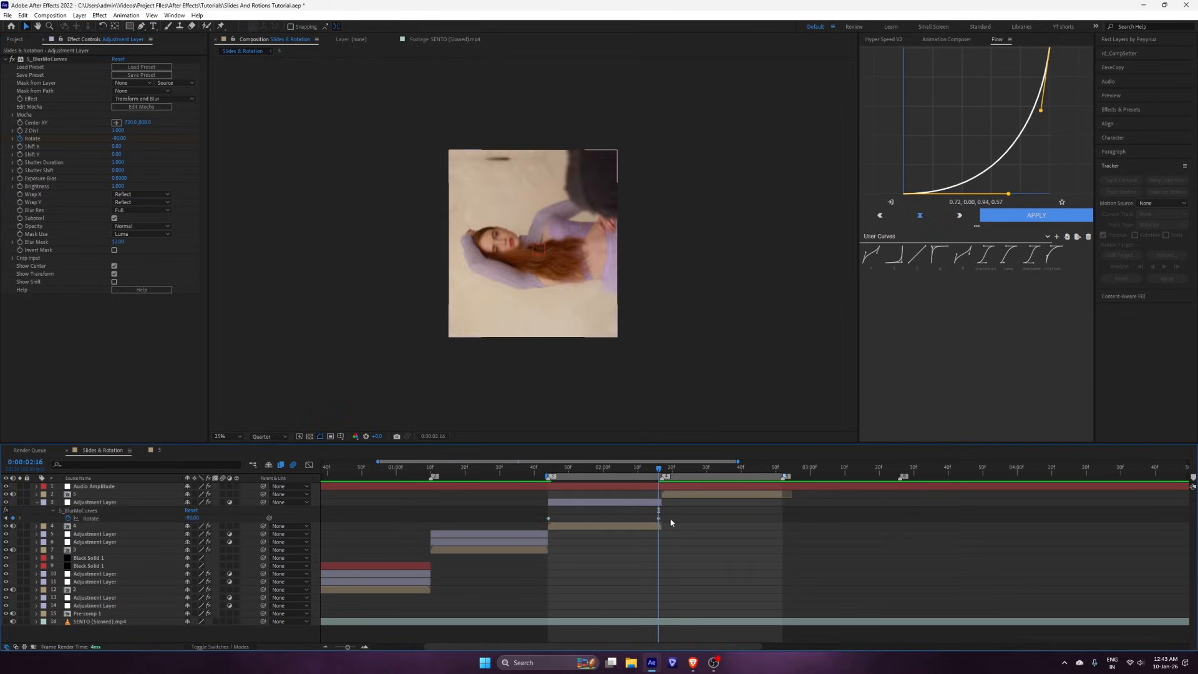
click(94, 501)
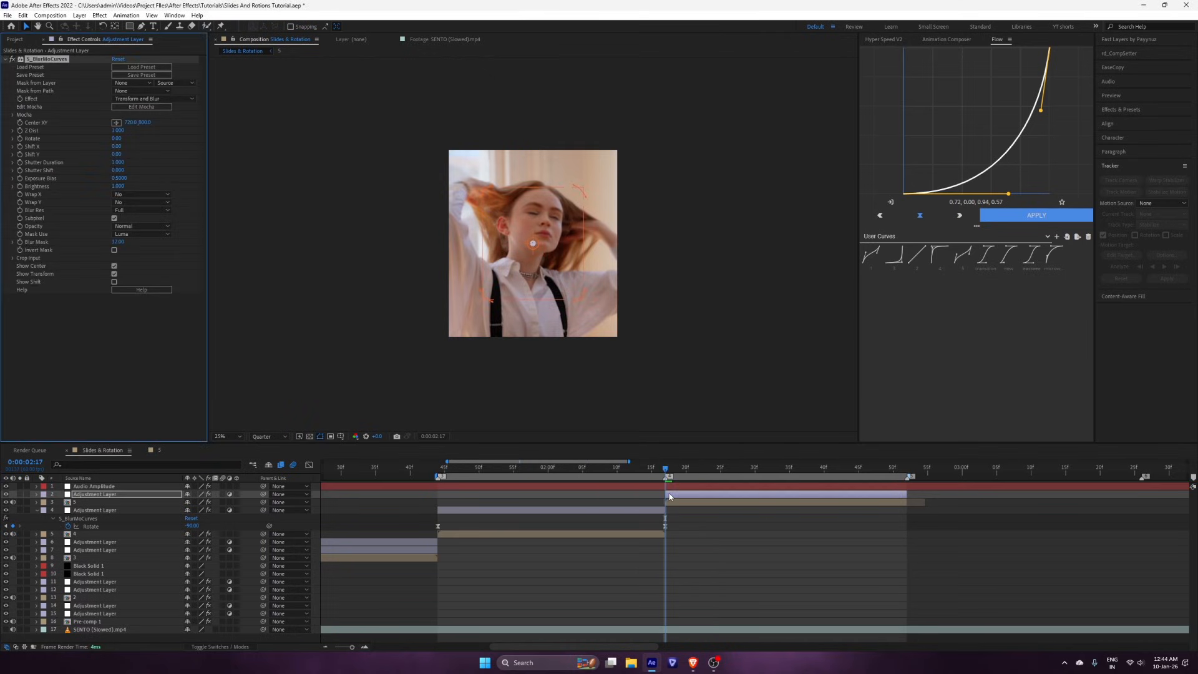
Set Wrap X to Reflect on the rotation layer, then open the shorter pre-comp sequence.
click(142, 193)
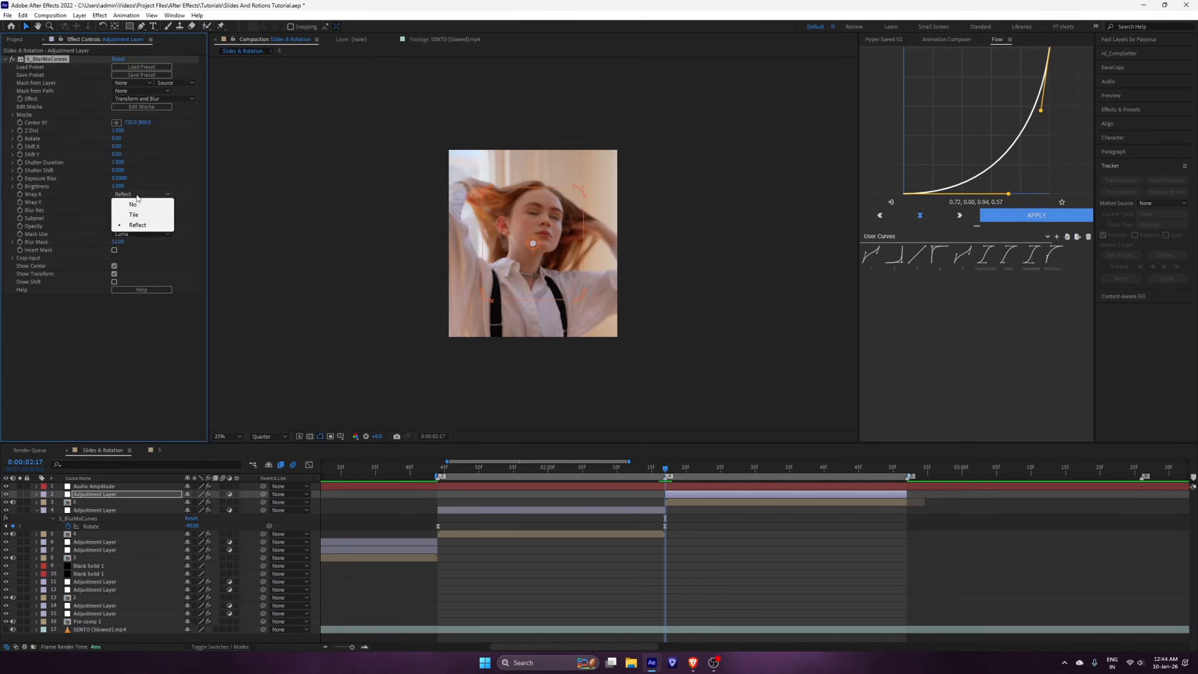
click(137, 224)
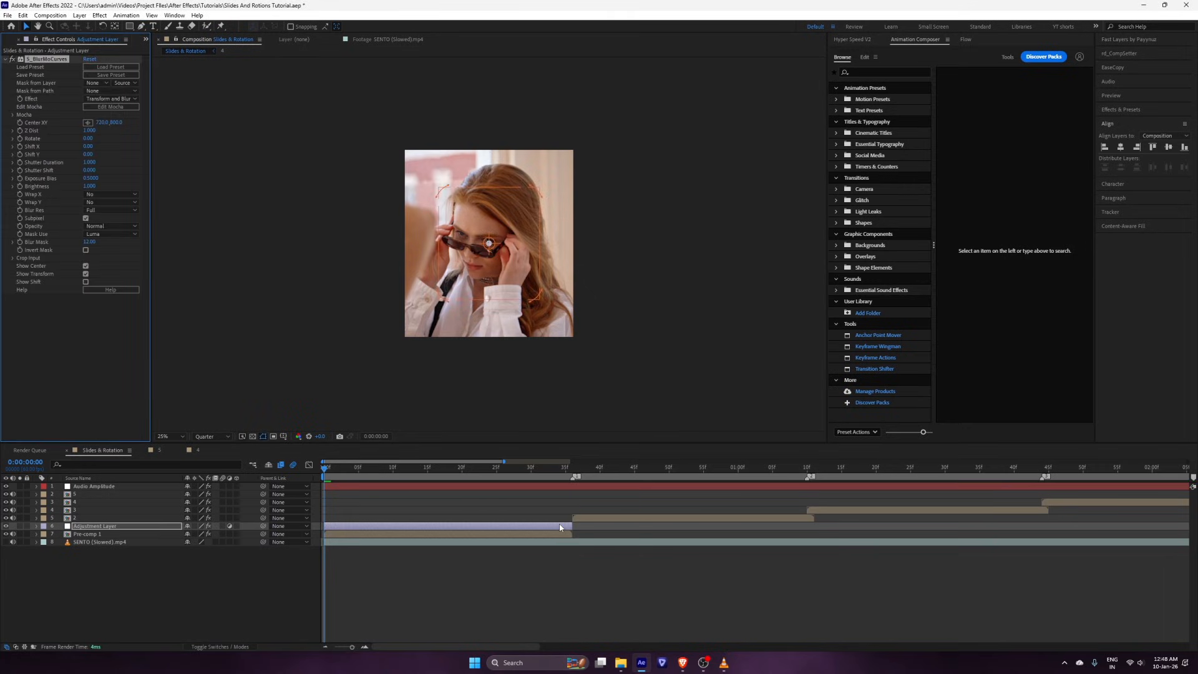
Set Wrap X/Y to Reflect and keyframe Z Dist, dipping to 0.700 at mid-clip.
click(111, 202)
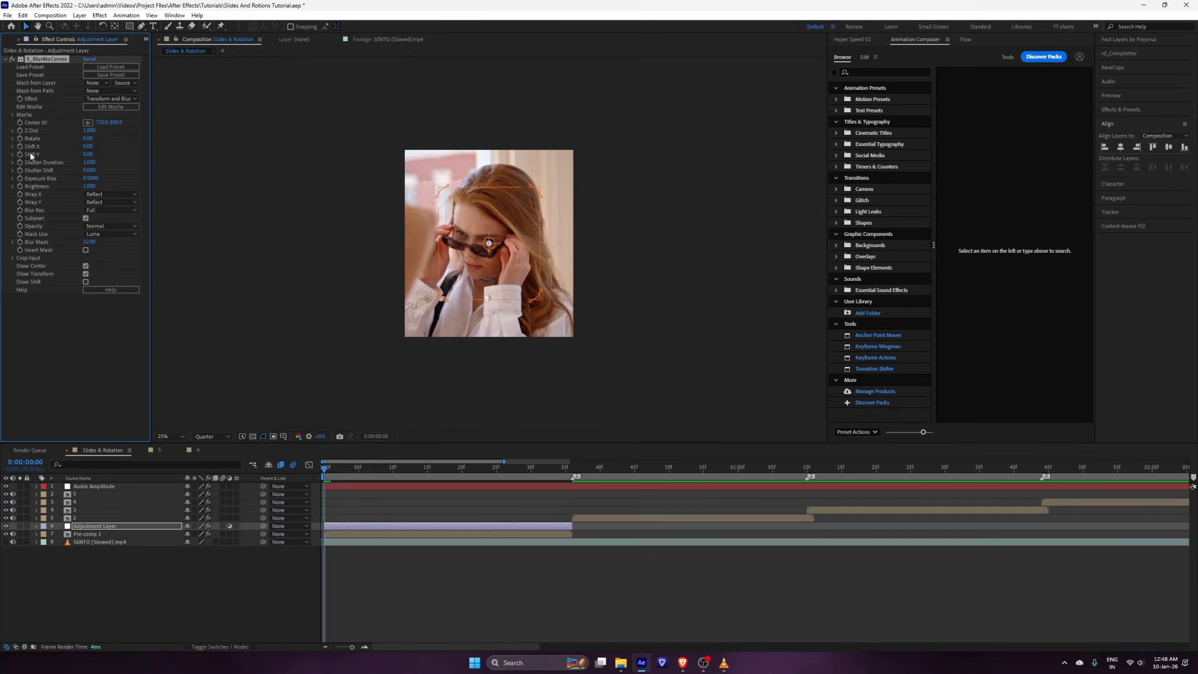
click(35, 525)
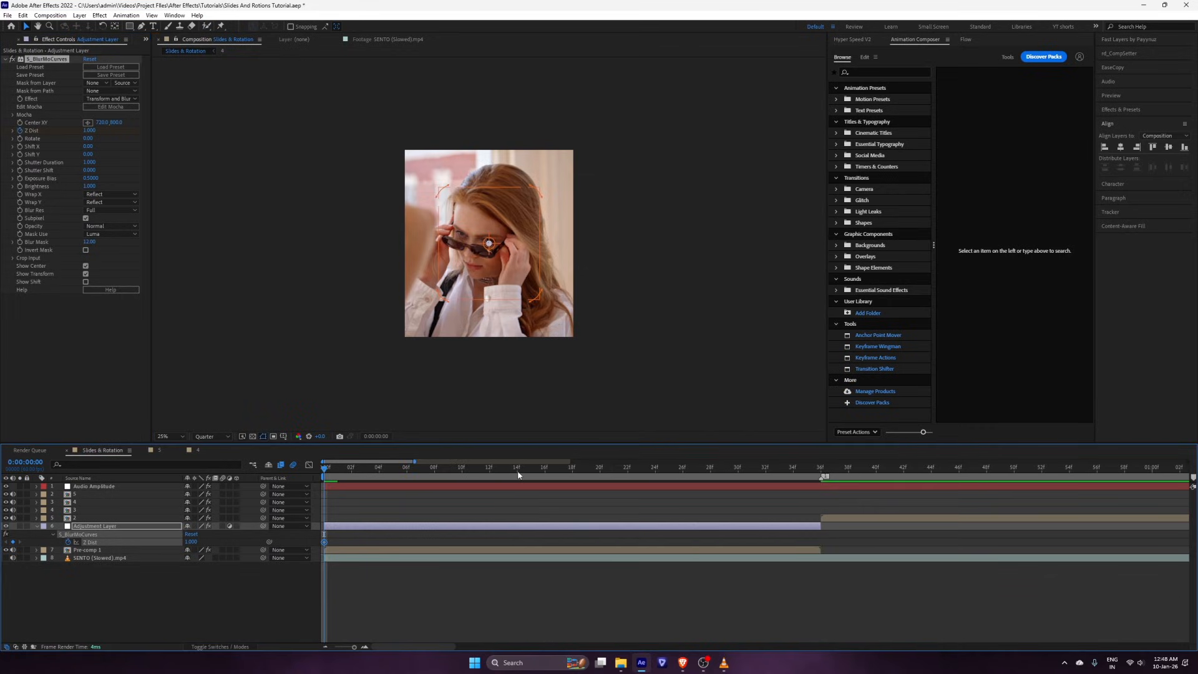
click(558, 467)
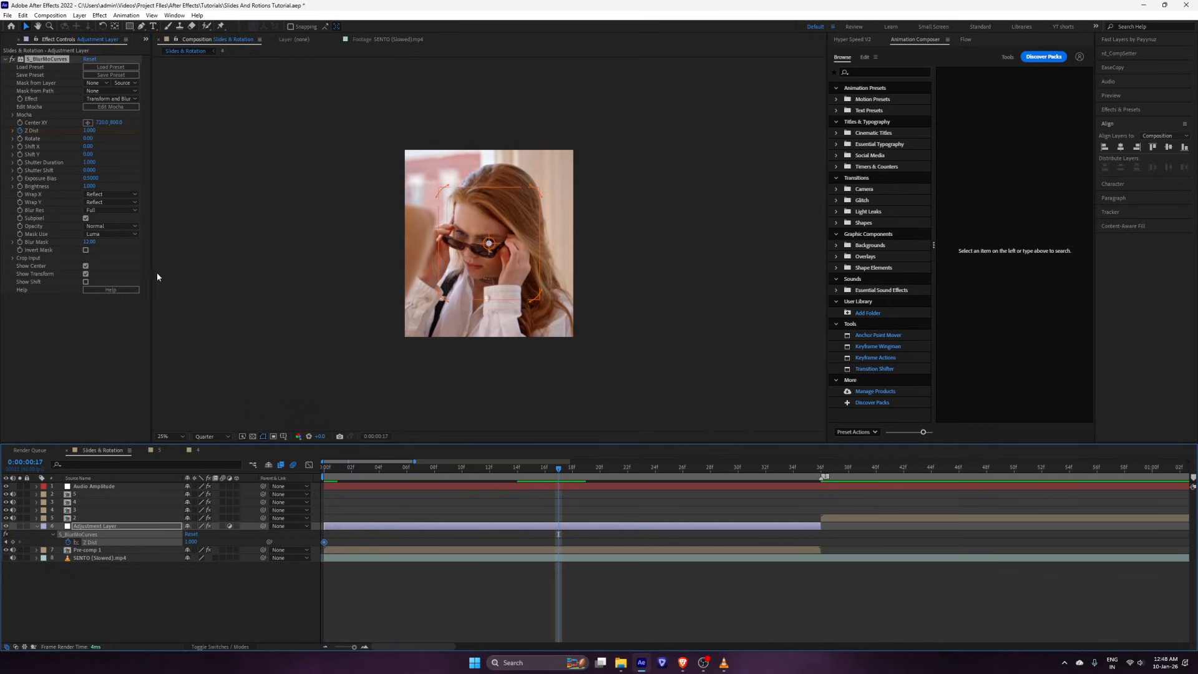
click(90, 130)
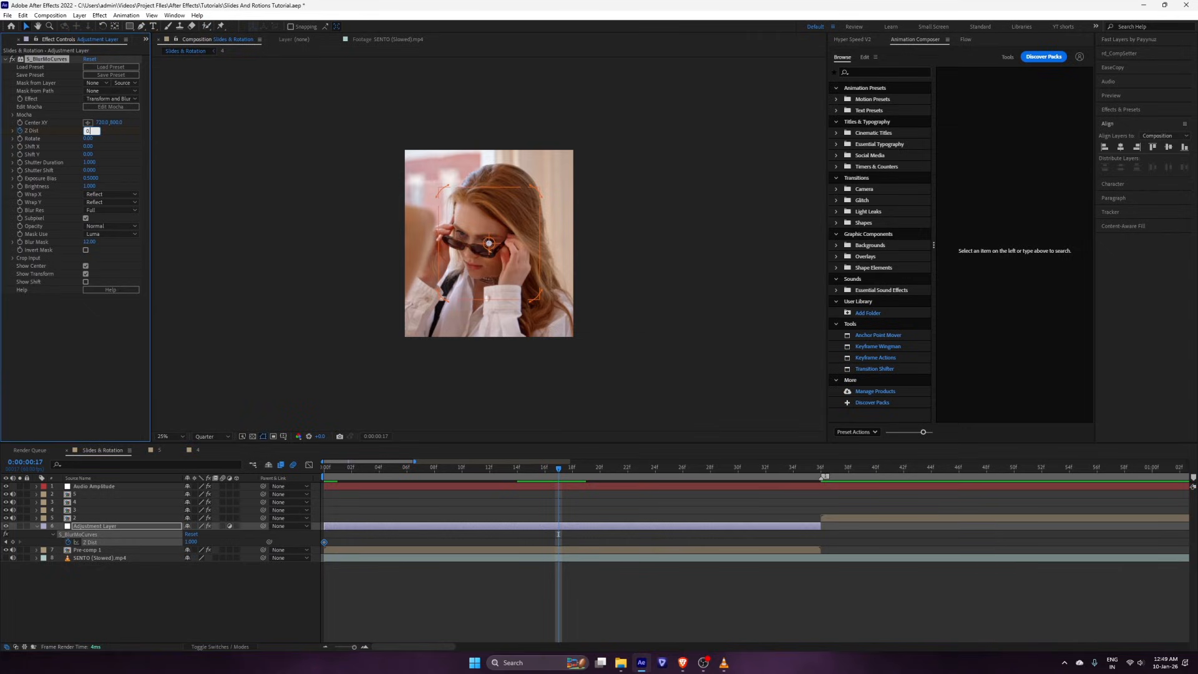
text(0.700)
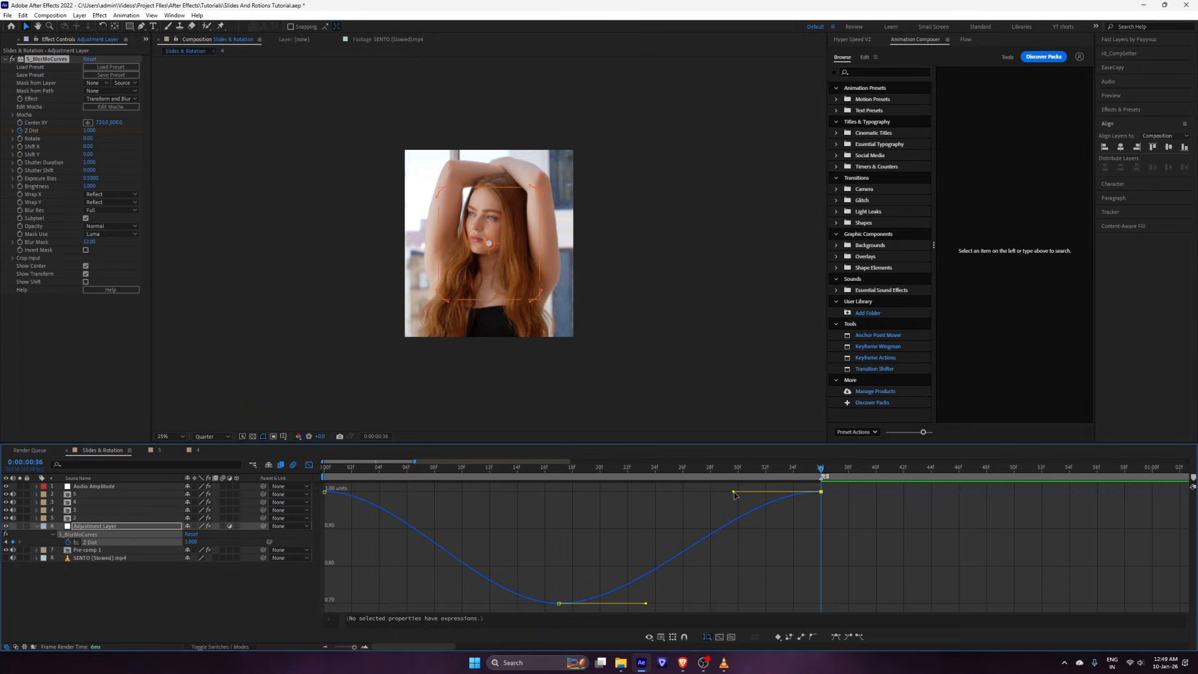
Drag a Z Dist Bezier handle in the Graph Editor to ease the zoom into the cut.
drag(734, 492, 798, 564)
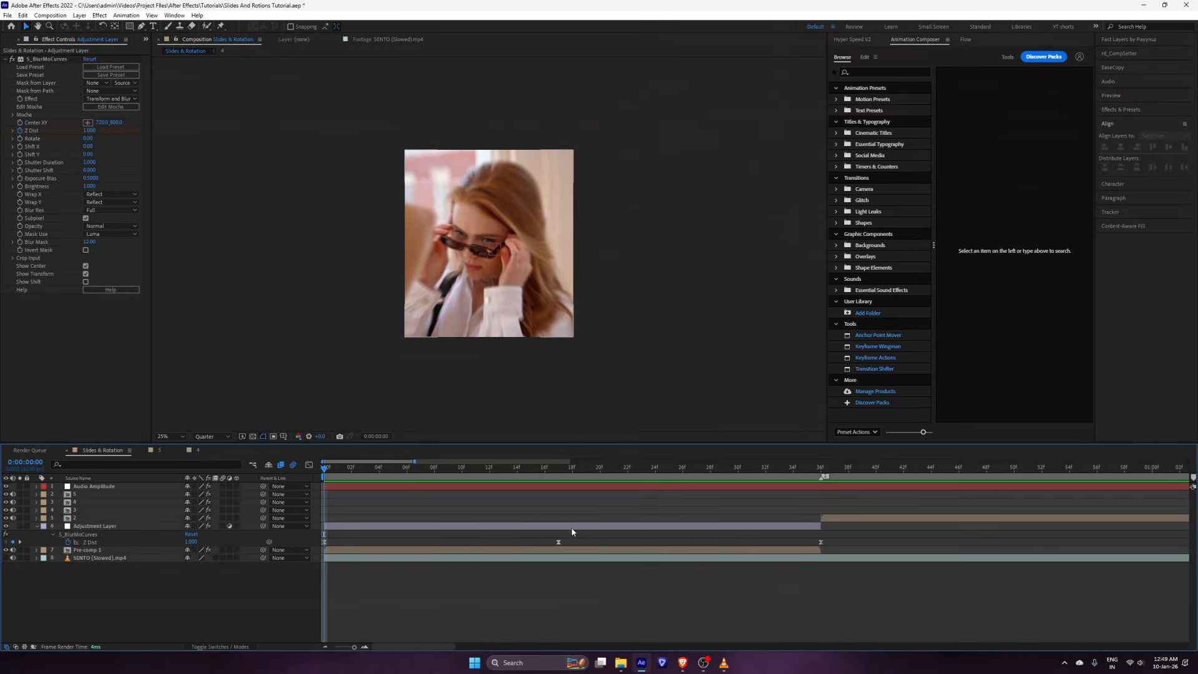
Keyframe Rotate to ±10 at the clip's end cut, then place a layer copy at the third cut.
click(963, 39)
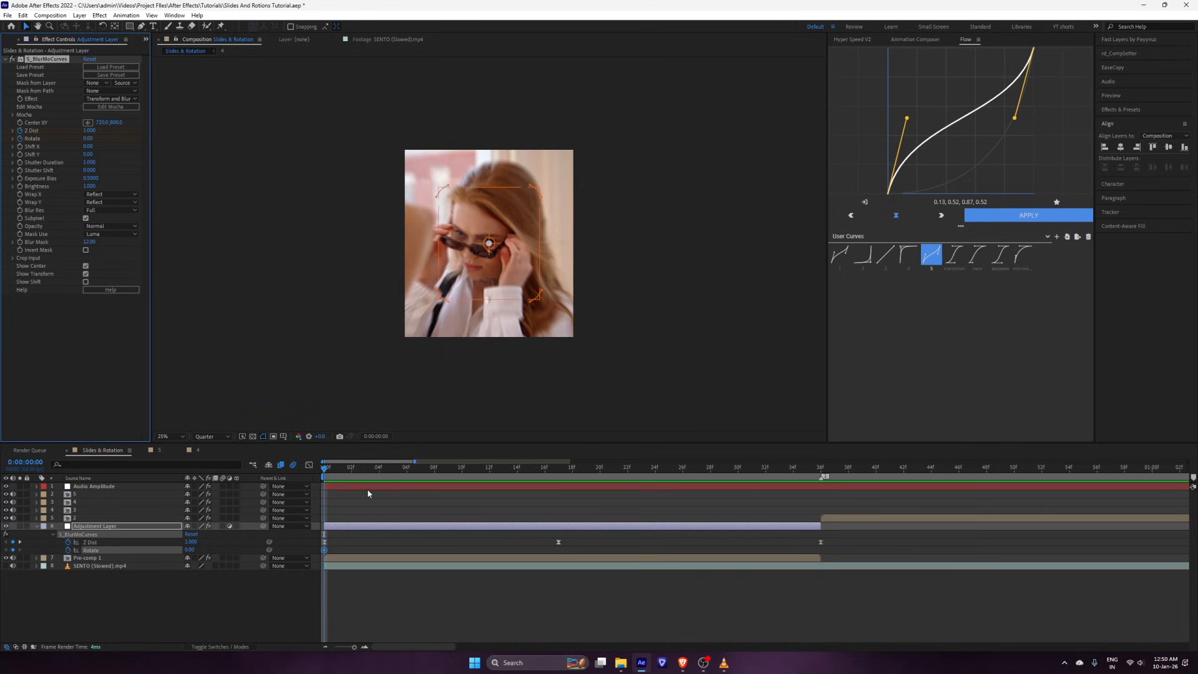
click(820, 467)
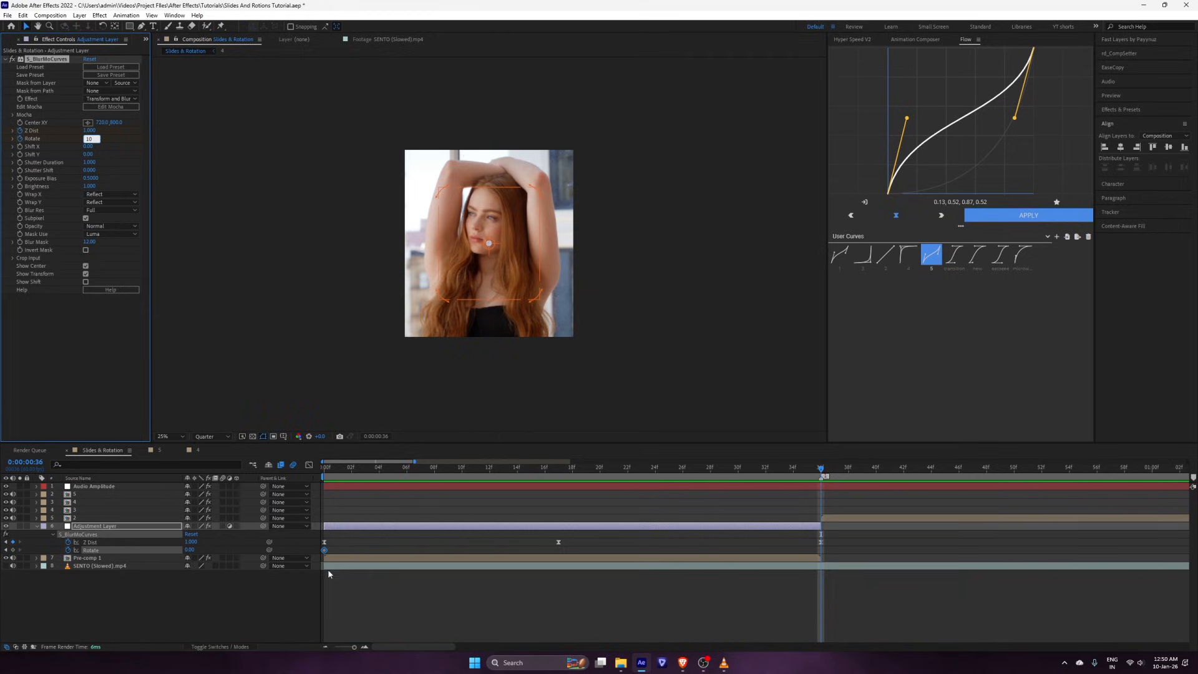
click(323, 467)
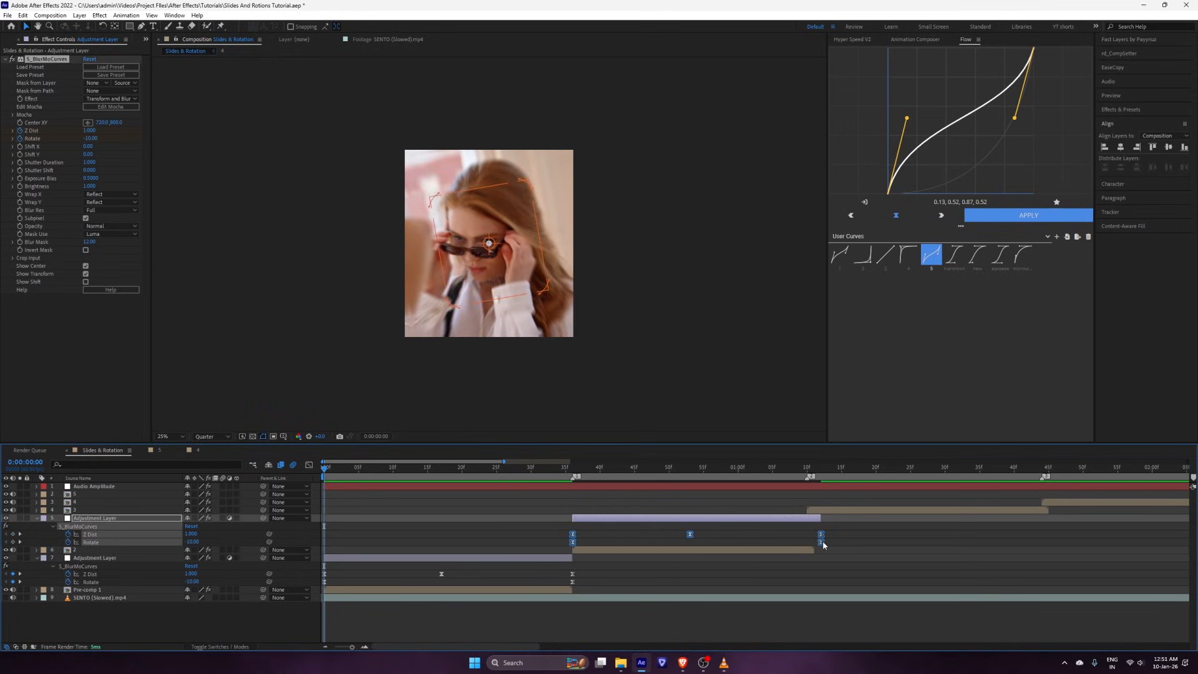
click(1041, 466)
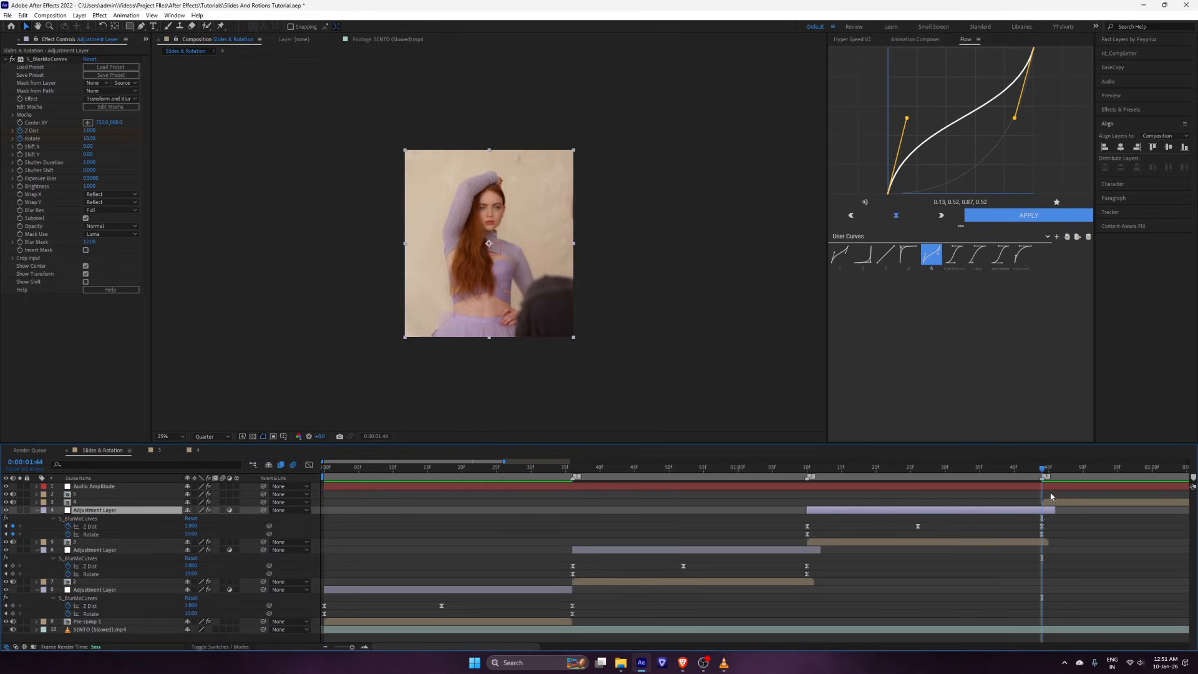